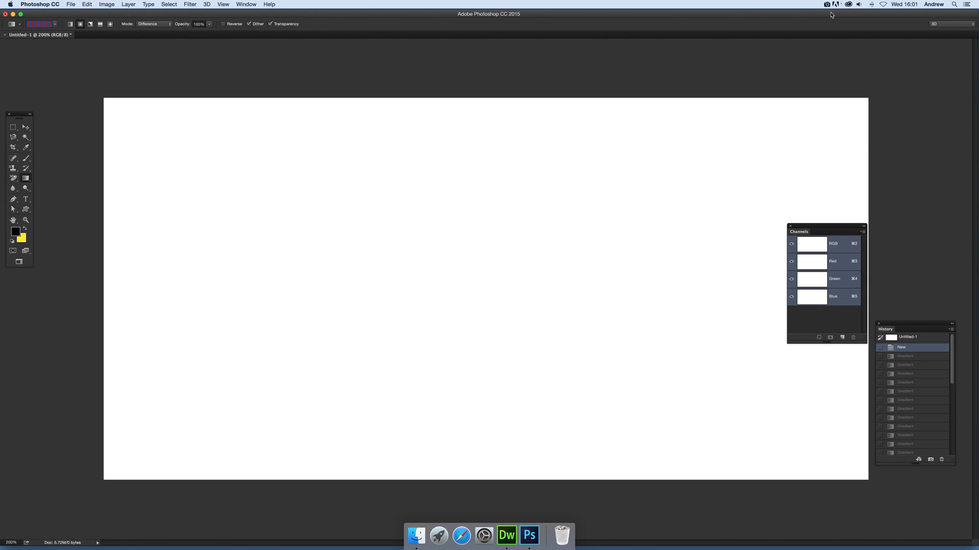
mouse_move(770, 3)
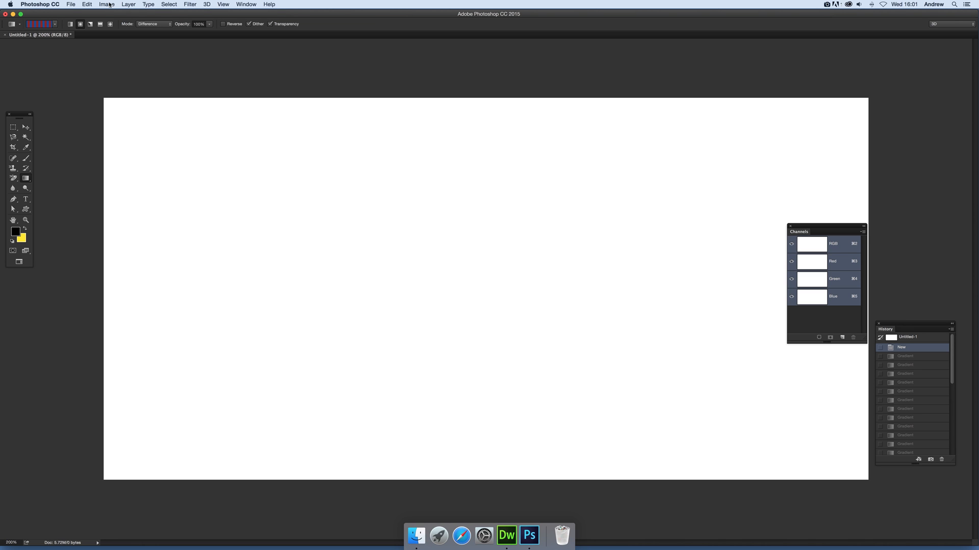
Change the blank RGB document to 32 Bits/Channel through Image > Mode
click(104, 4)
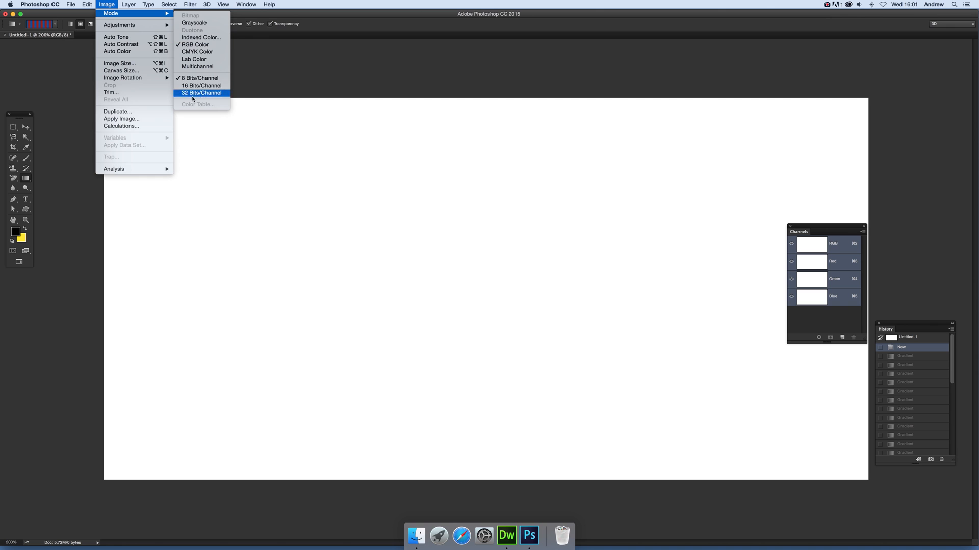
click(201, 93)
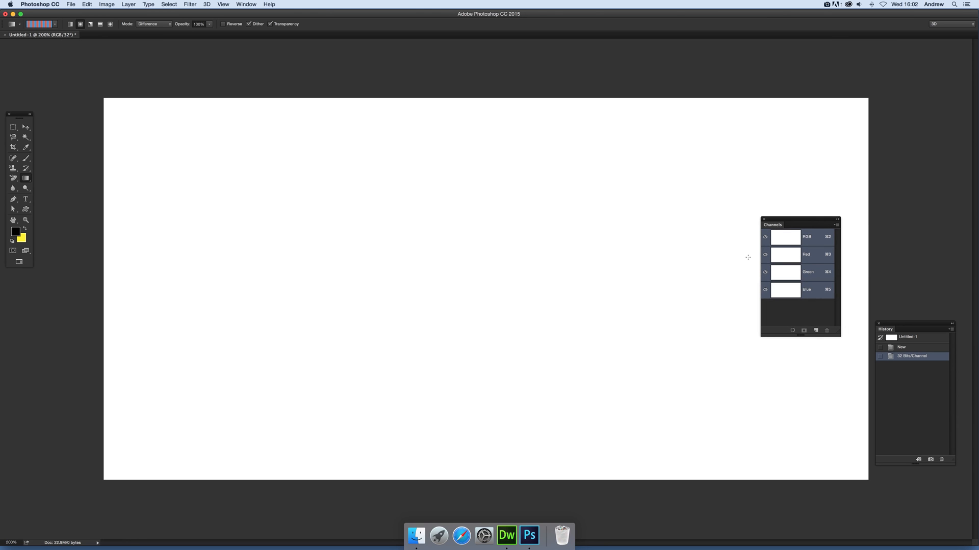
Glance at the Window menu, then target only the Red channel
click(249, 4)
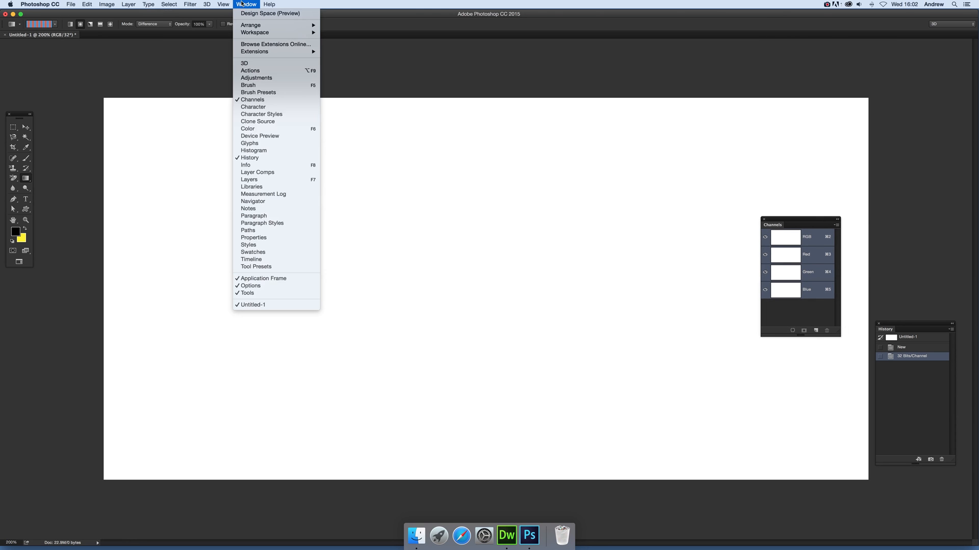
mouse_move(801, 225)
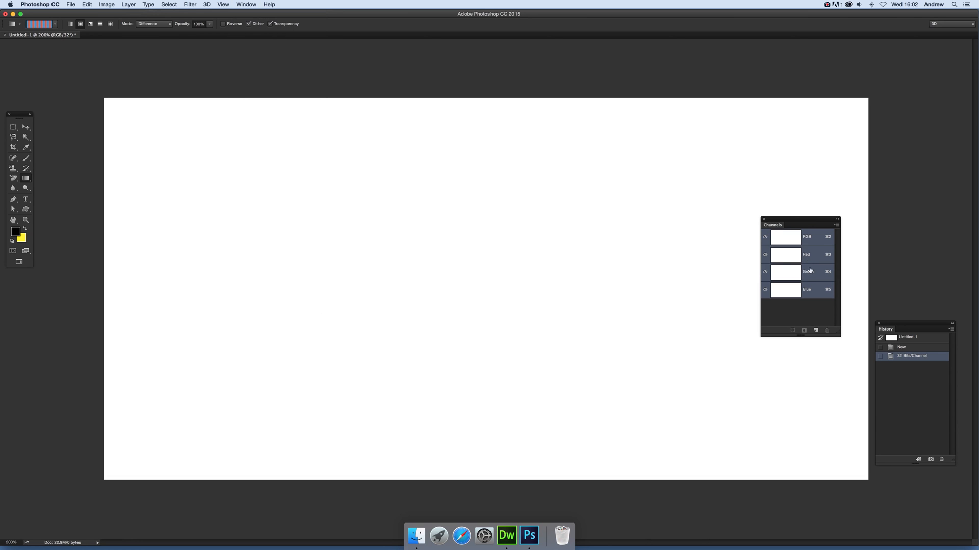
click(806, 254)
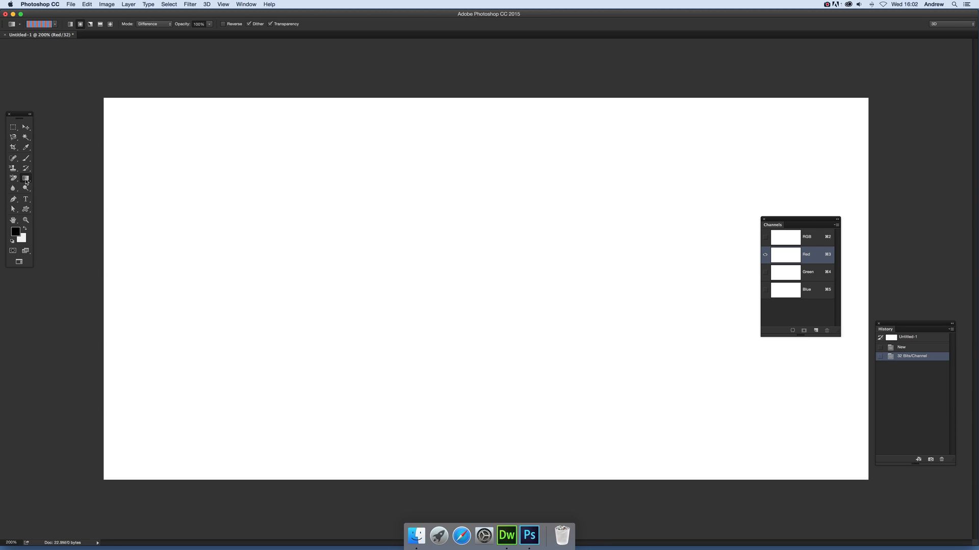
Choose a gradient preset and keep the blending mode on Difference
click(55, 23)
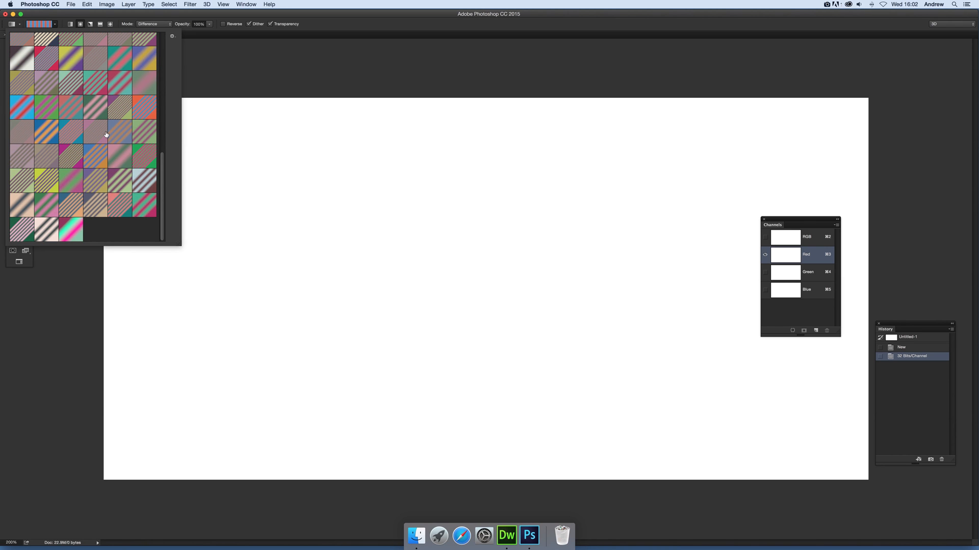
mouse_move(106, 134)
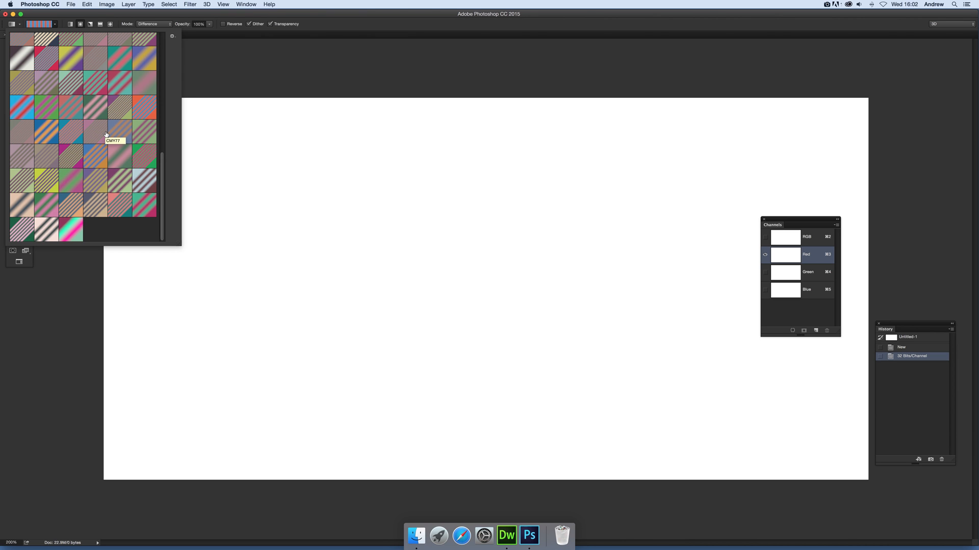
mouse_move(105, 134)
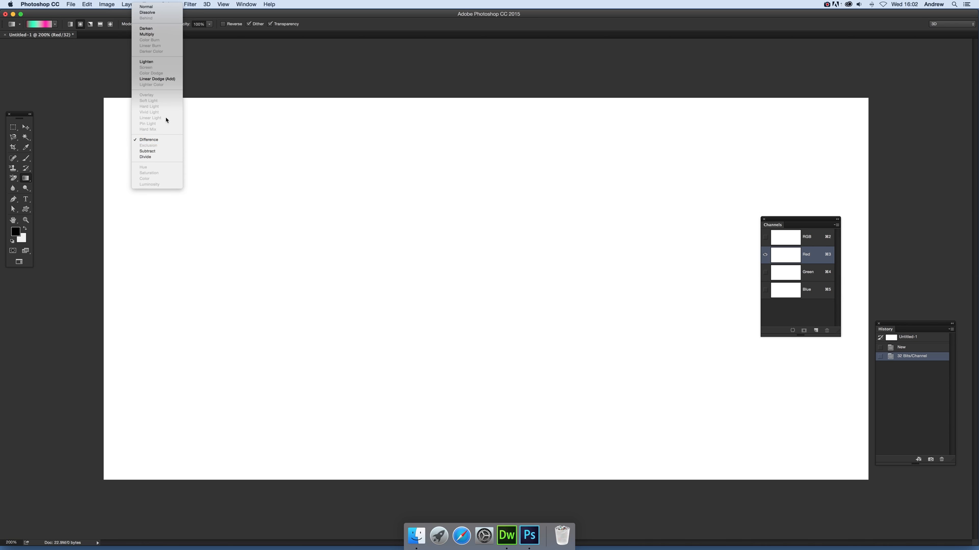
click(149, 139)
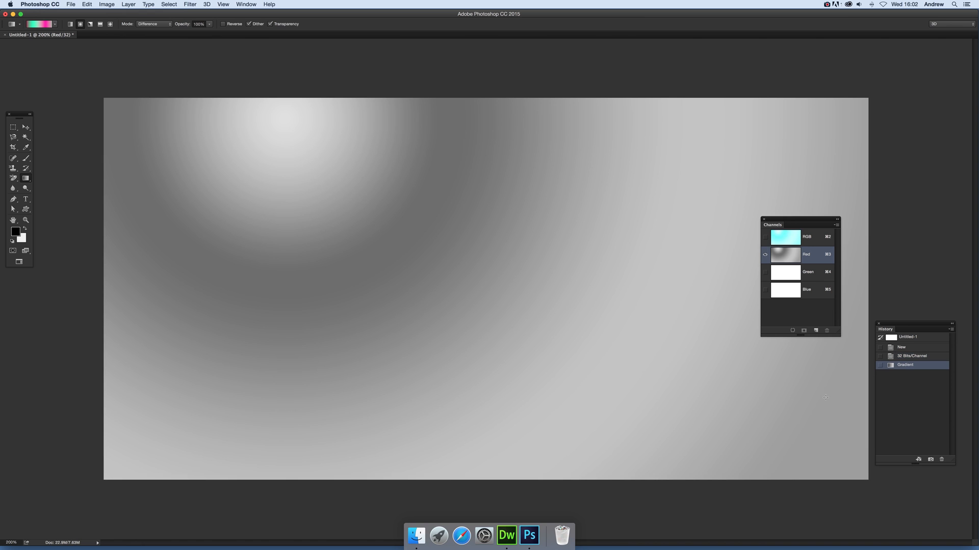
Add another Difference gradient to Red, pick a new preset, then select Green
drag(492, 236, 806, 132)
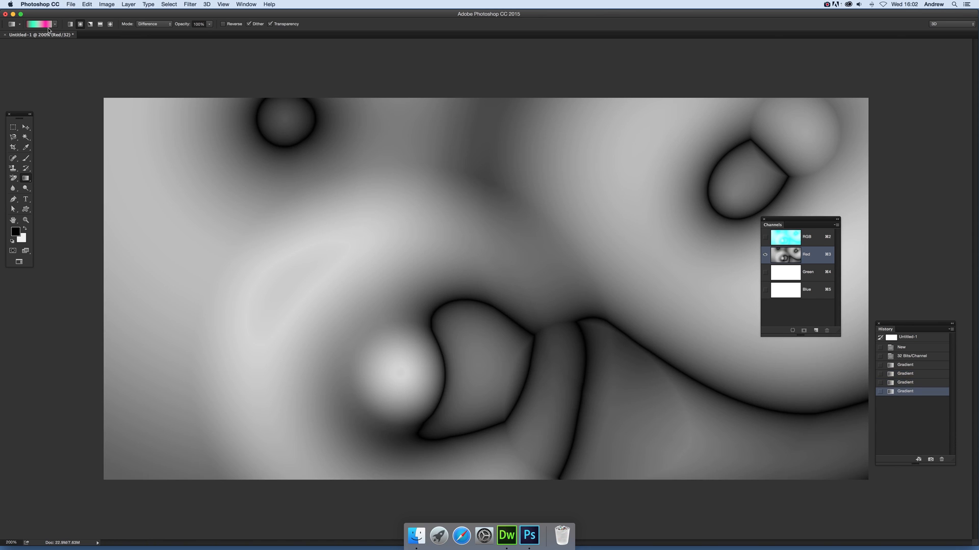
click(55, 24)
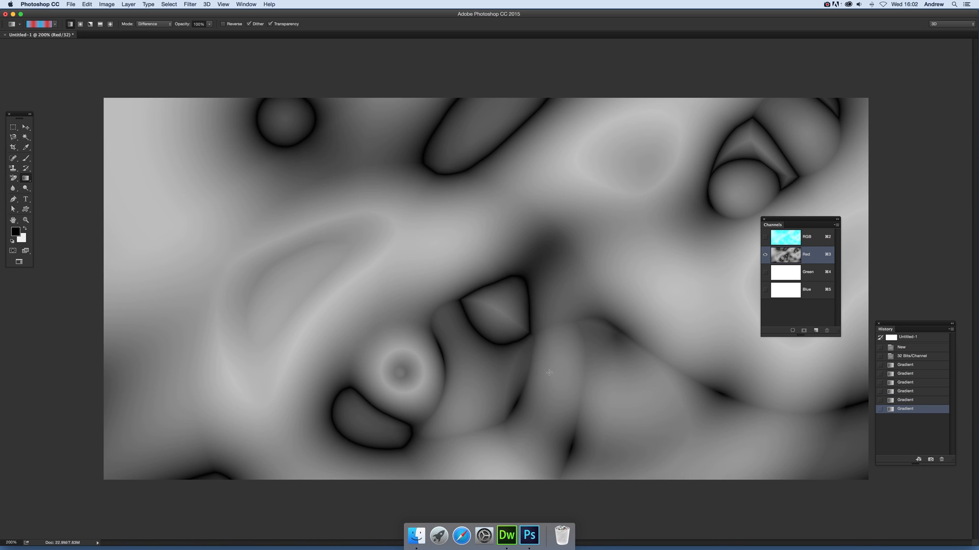
click(813, 274)
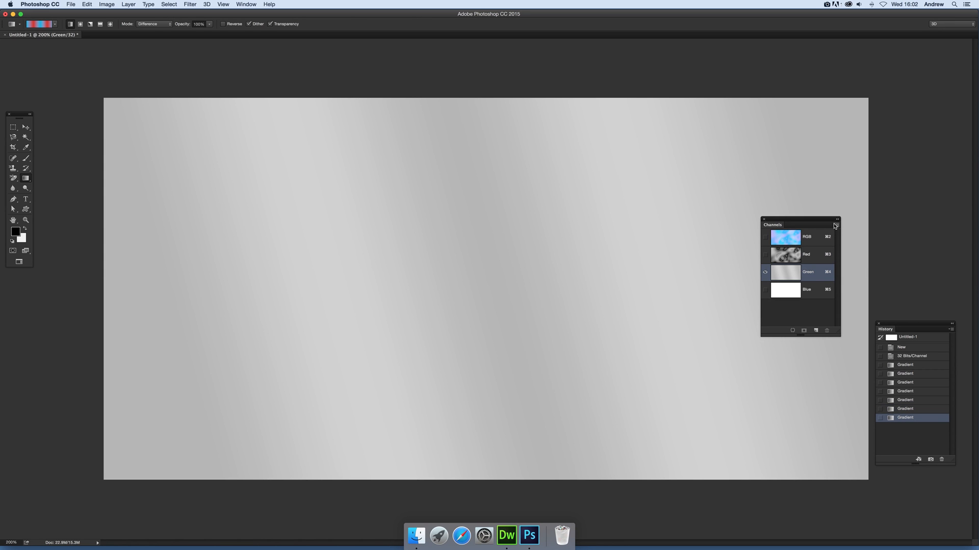
Open the Channels panel's thumbnail size options and dismiss them
click(836, 224)
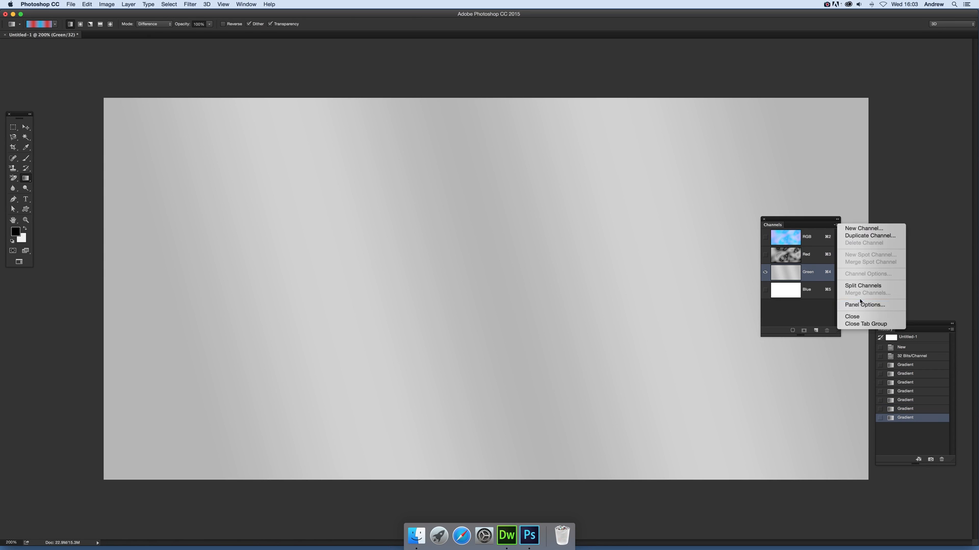
click(865, 305)
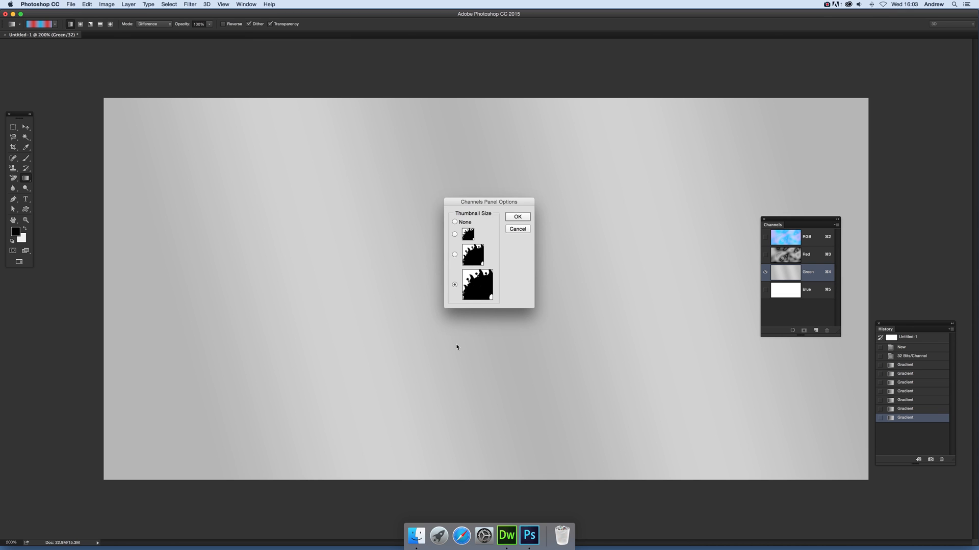
mouse_move(856, 346)
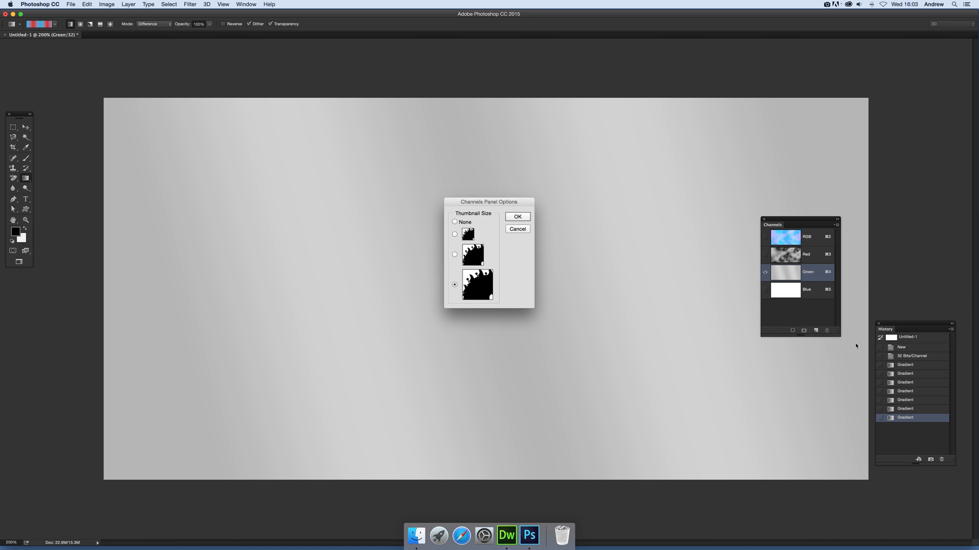
mouse_move(359, 231)
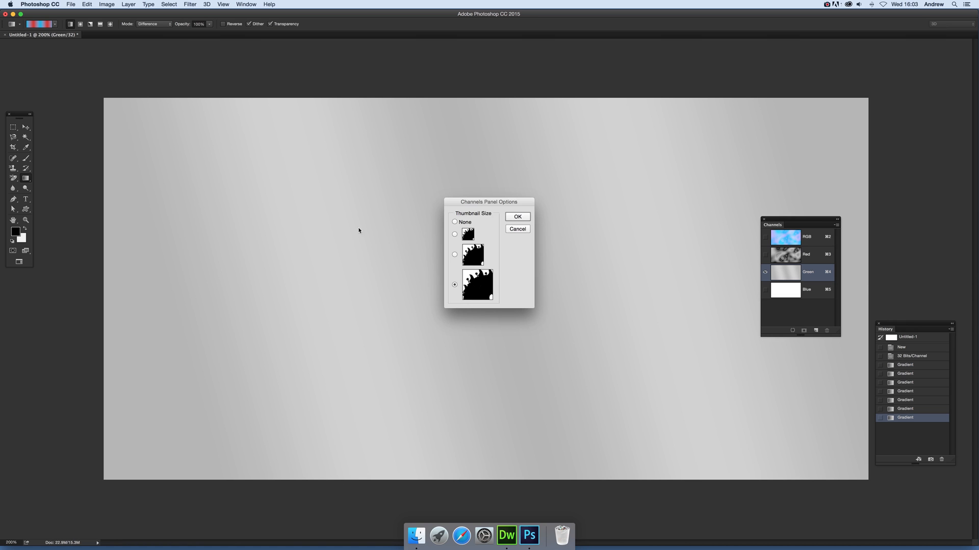
click(517, 216)
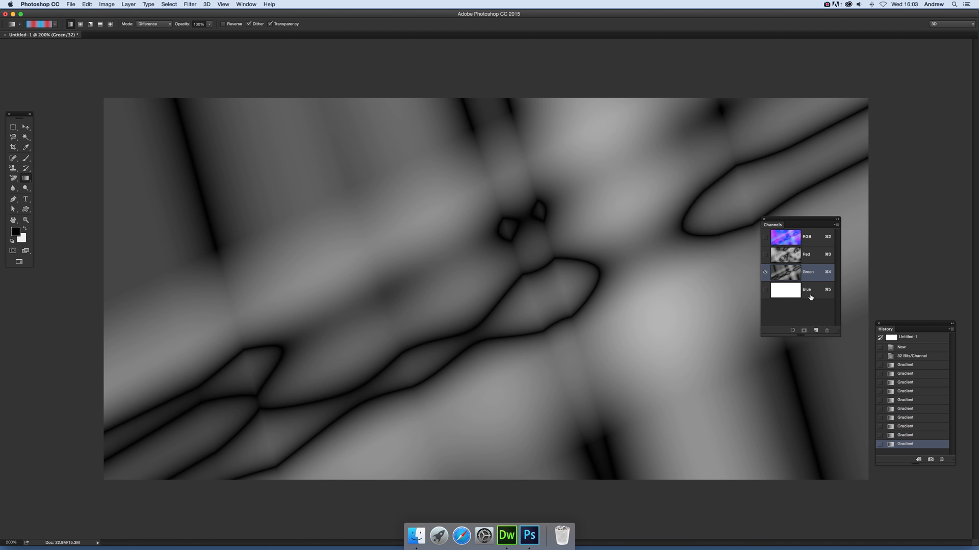
Select the Blue channel, then switch back to editing Green alone
click(807, 289)
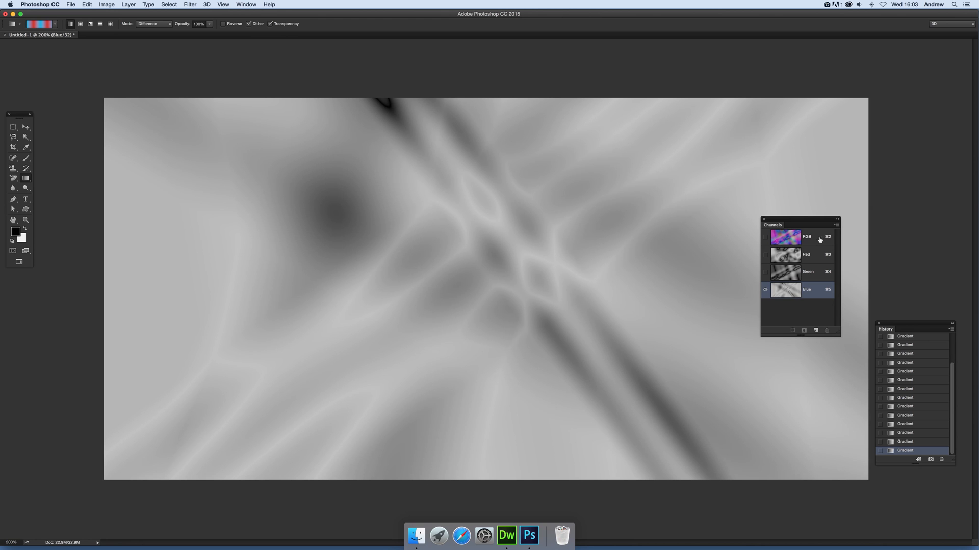
mouse_move(802, 256)
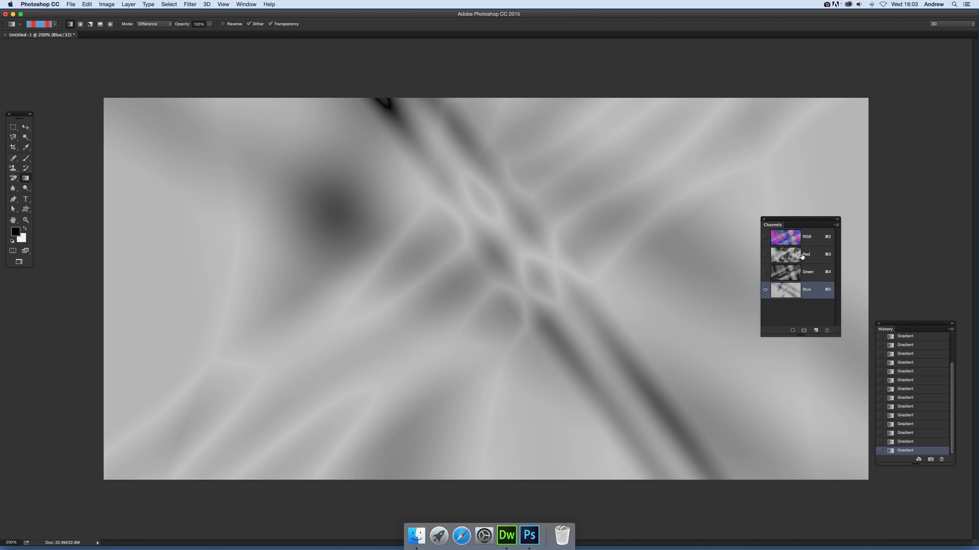
click(809, 272)
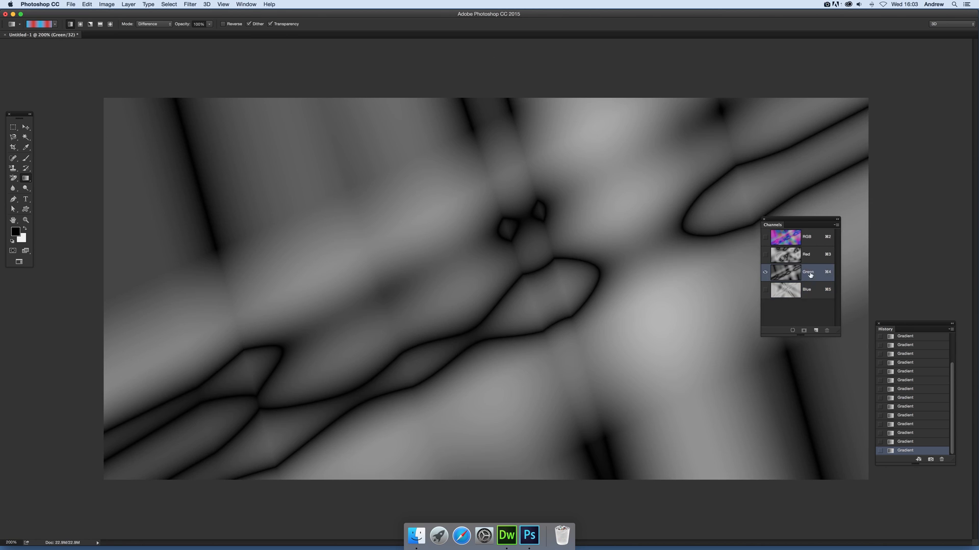
Open the Filter menu to reach the Camera Raw Filter
click(197, 5)
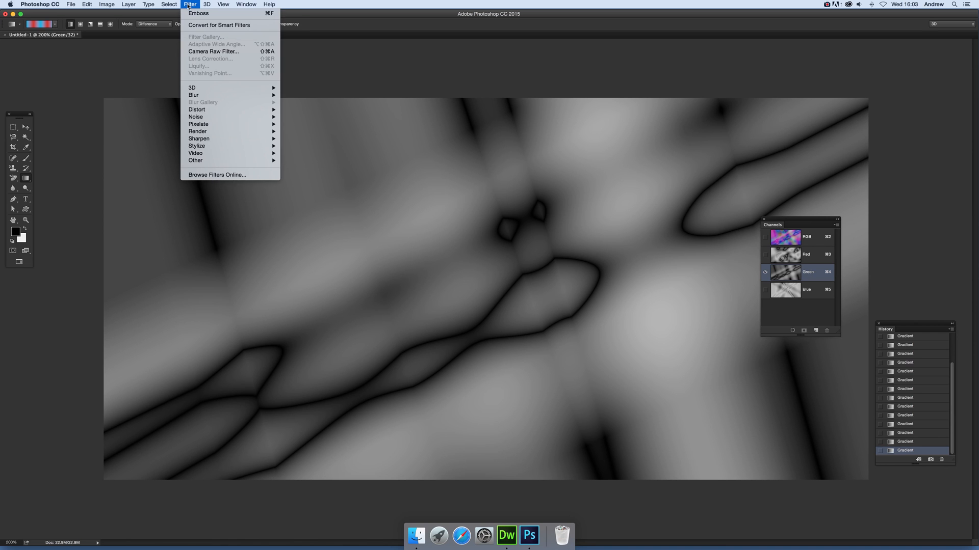
mouse_move(213, 54)
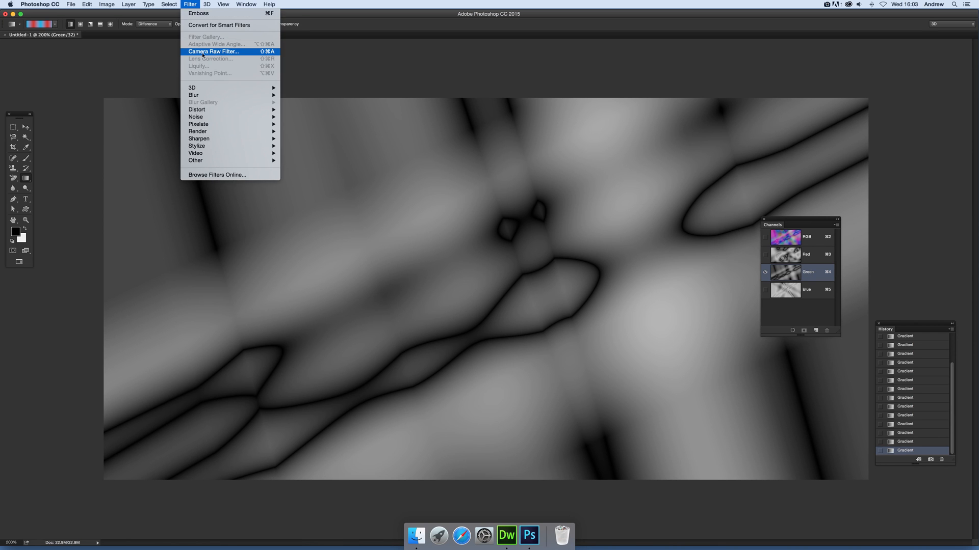
mouse_move(214, 91)
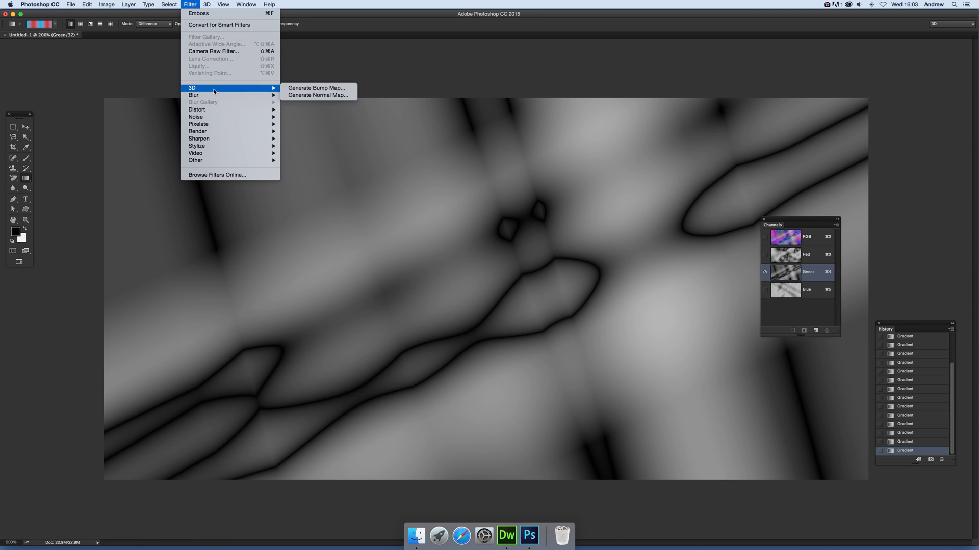
mouse_move(213, 53)
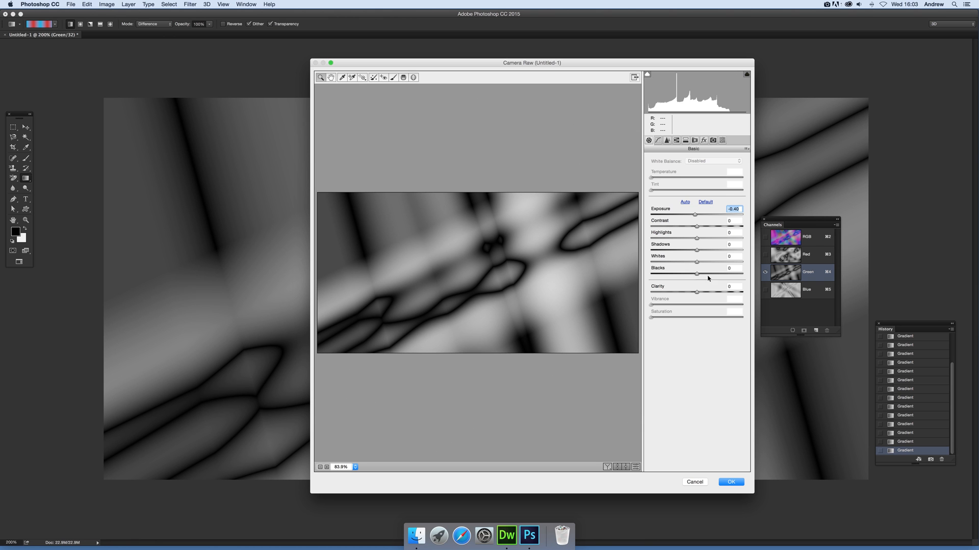
Set Camera Raw Contrast -60, Shadows -48, Whites +43 and apply it to Green
drag(696, 226, 707, 227)
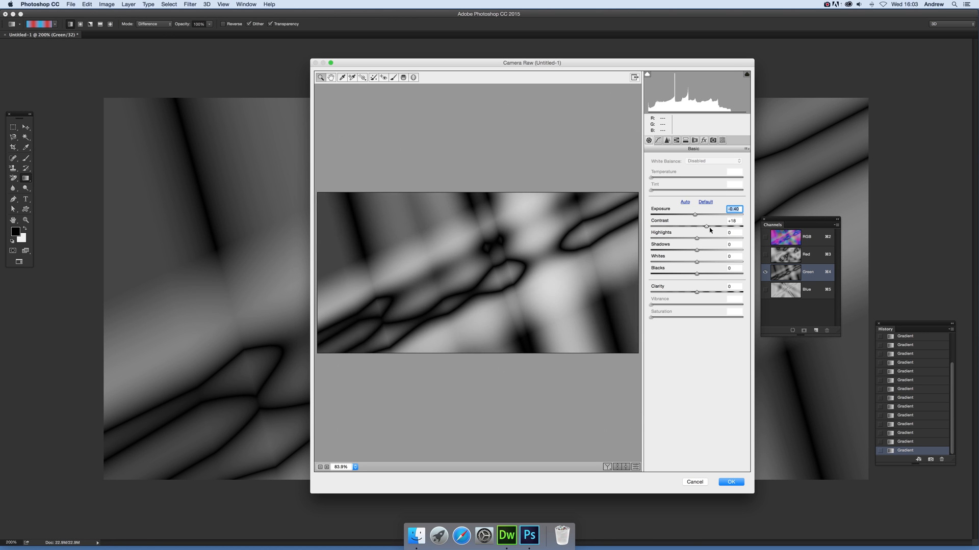
drag(706, 226, 668, 225)
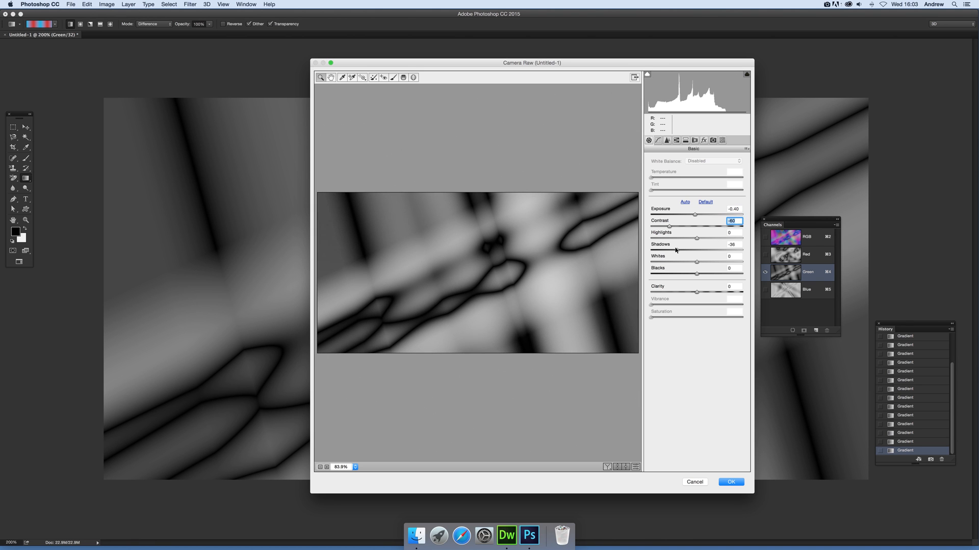
drag(694, 239, 687, 238)
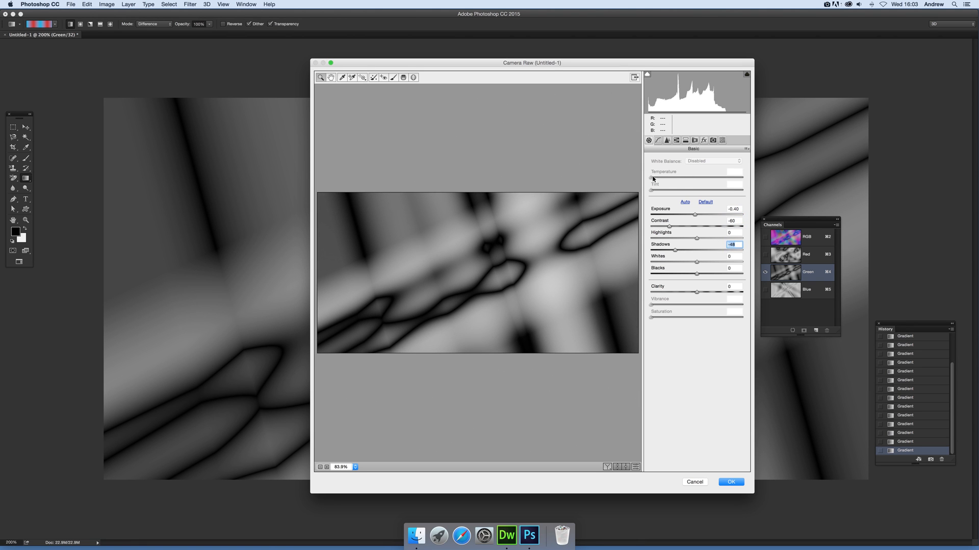
mouse_move(651, 192)
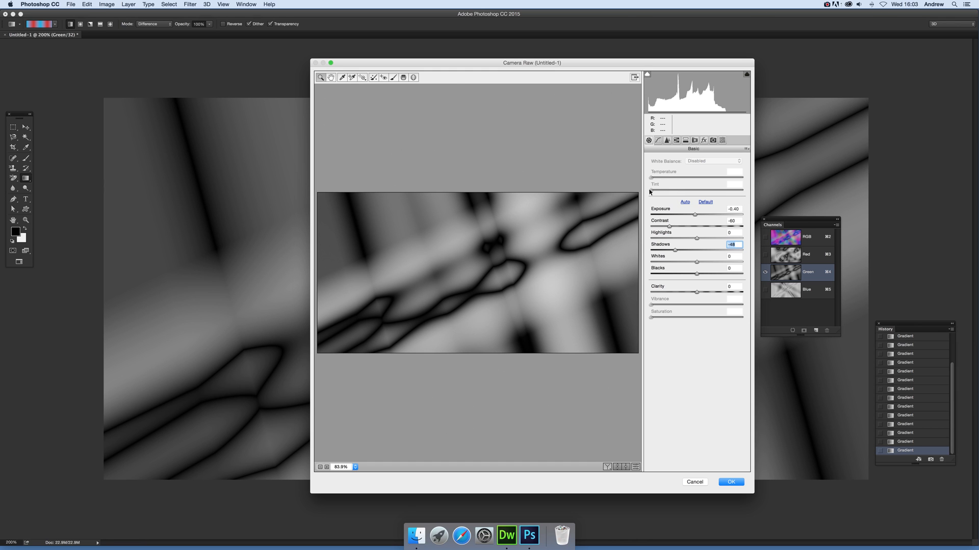
mouse_move(703, 205)
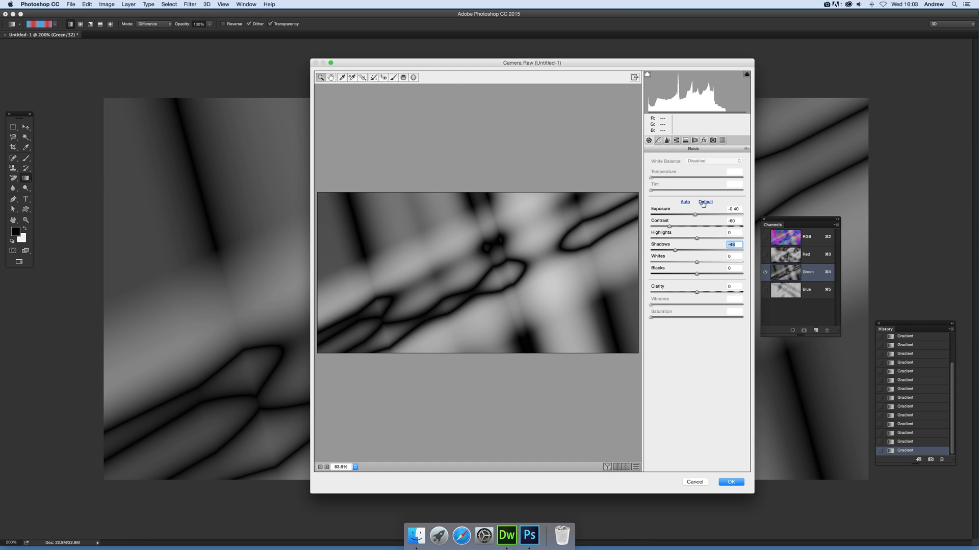
mouse_move(700, 284)
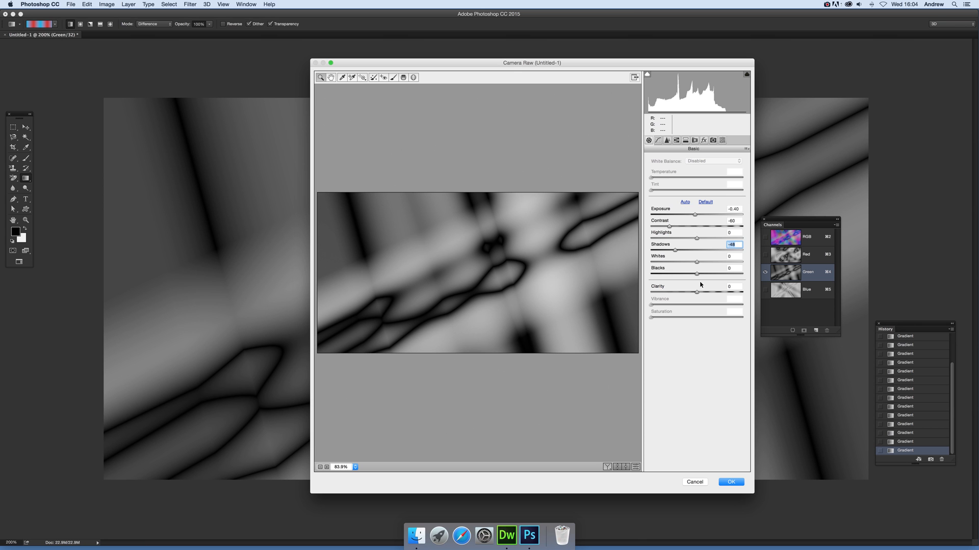
drag(679, 261, 712, 261)
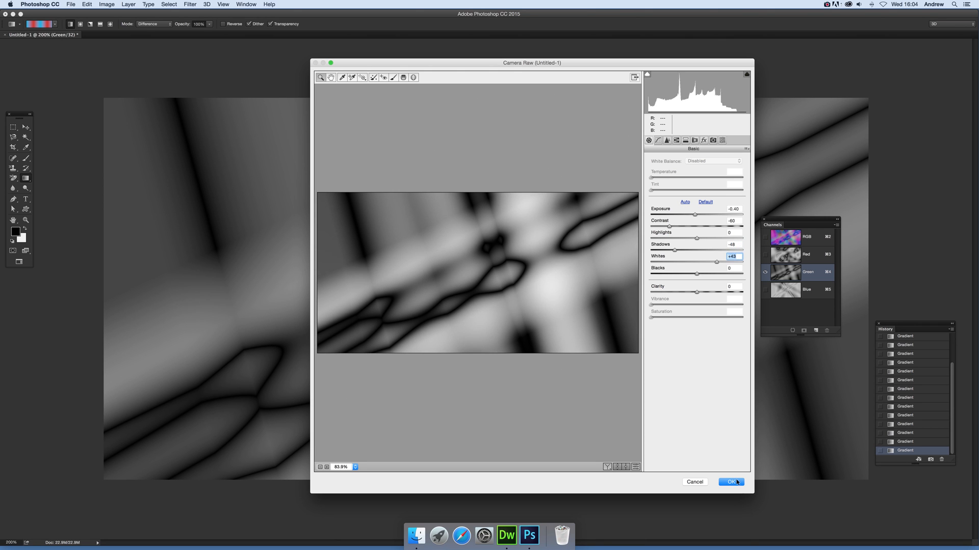
click(732, 482)
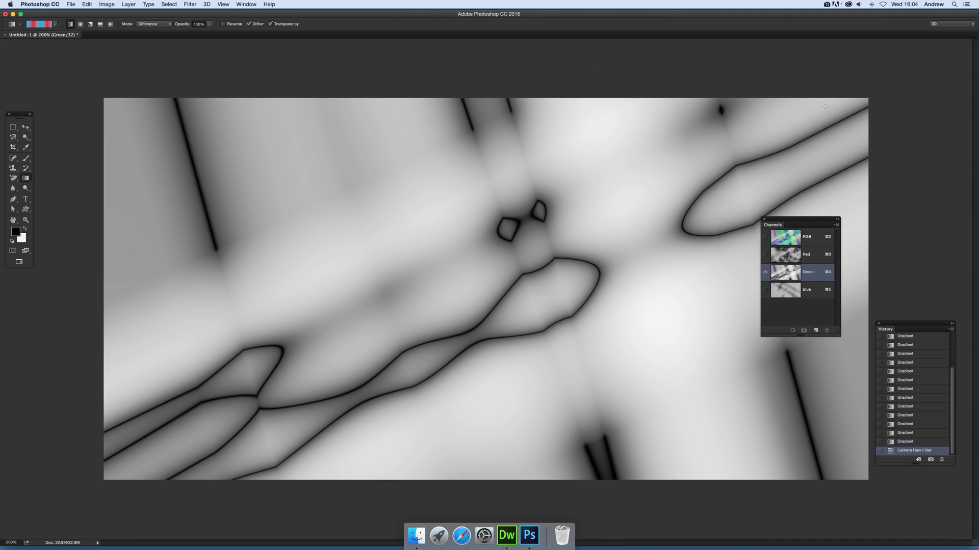
Close the View menu without choosing anything, then select the RGB composite channel
click(225, 4)
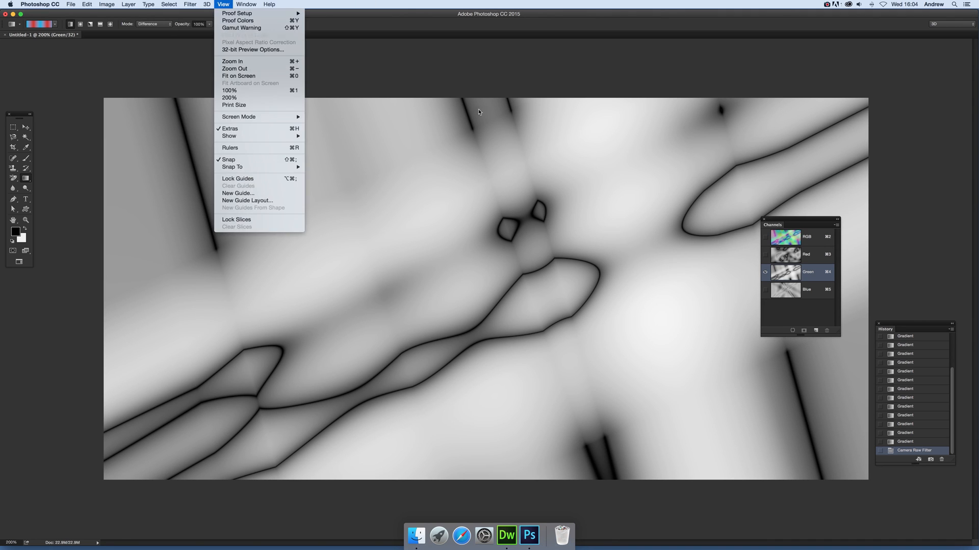
click(479, 111)
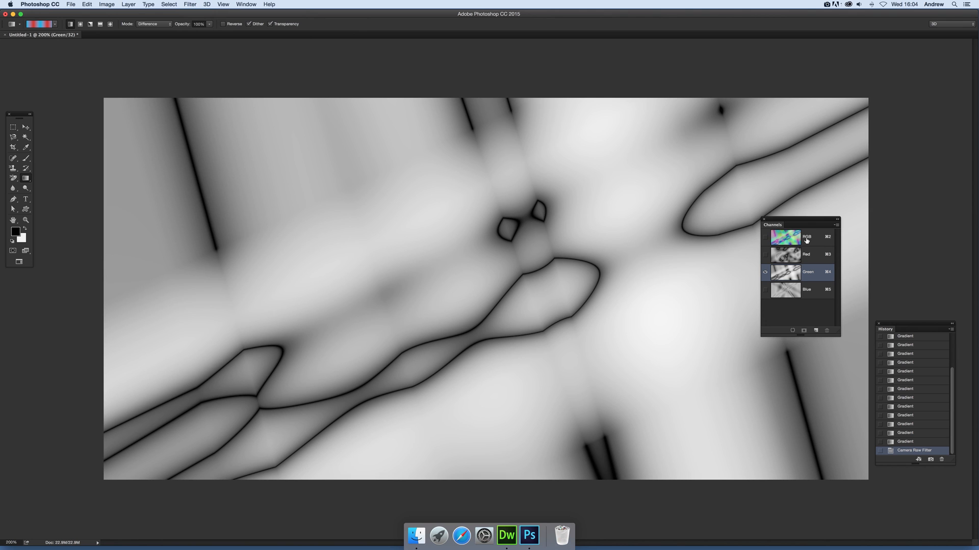
click(806, 237)
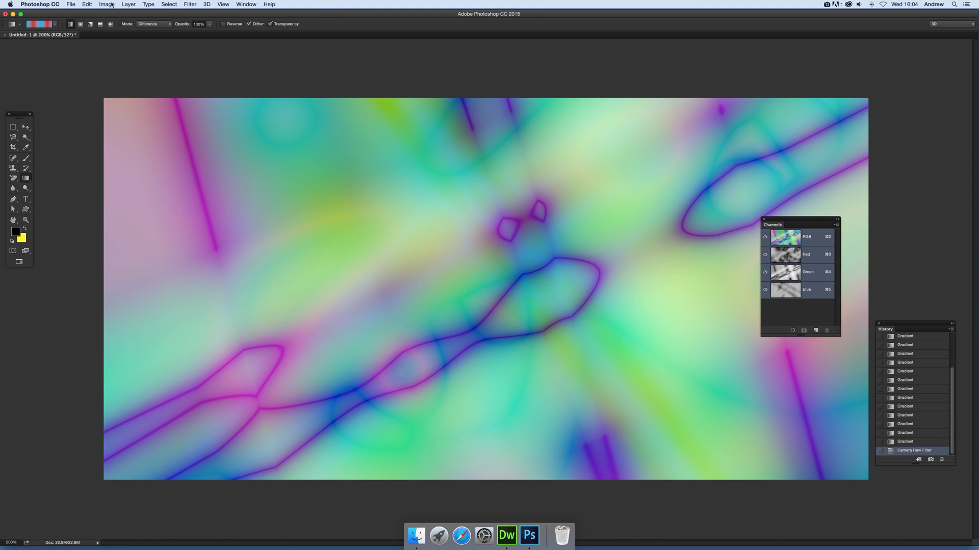
Open the Image menu to change the document's bit depth
click(104, 5)
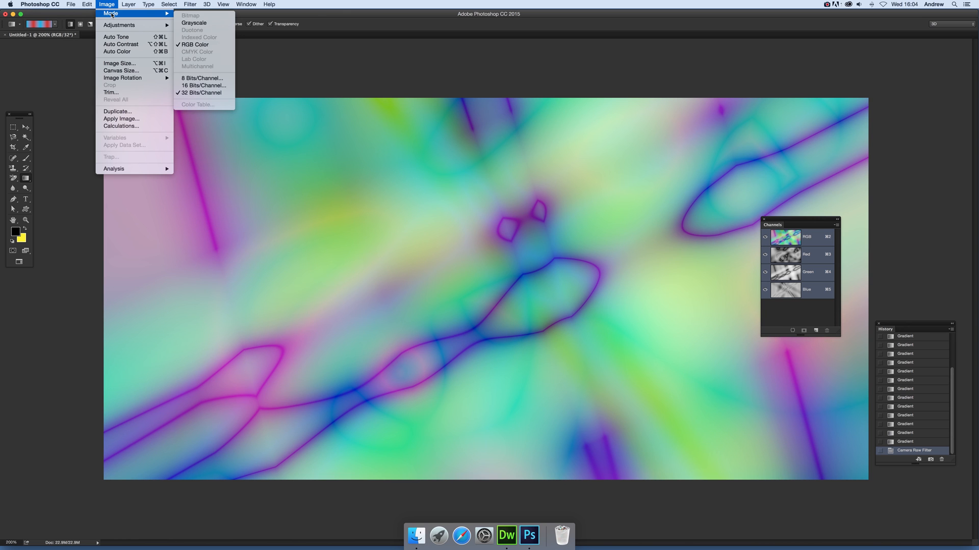
mouse_move(202, 78)
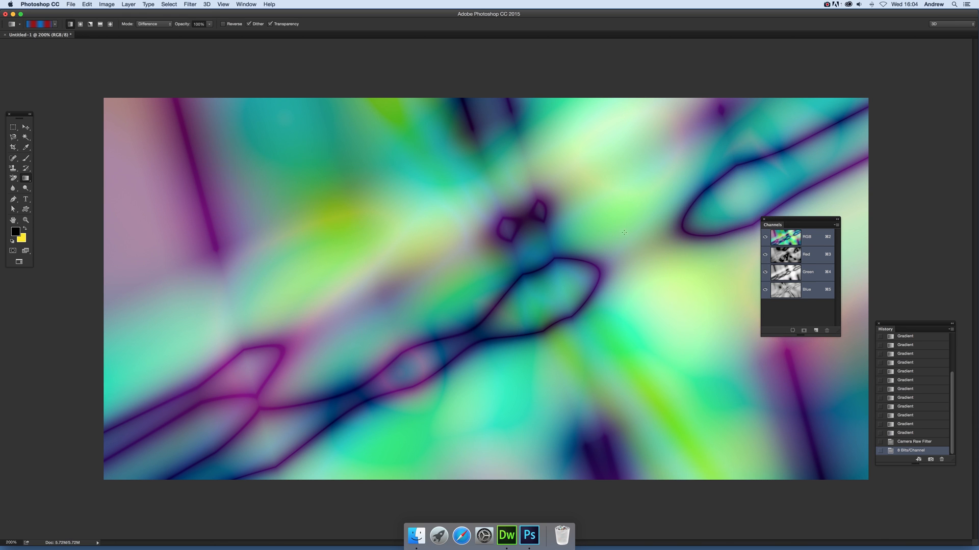
mouse_move(111, 343)
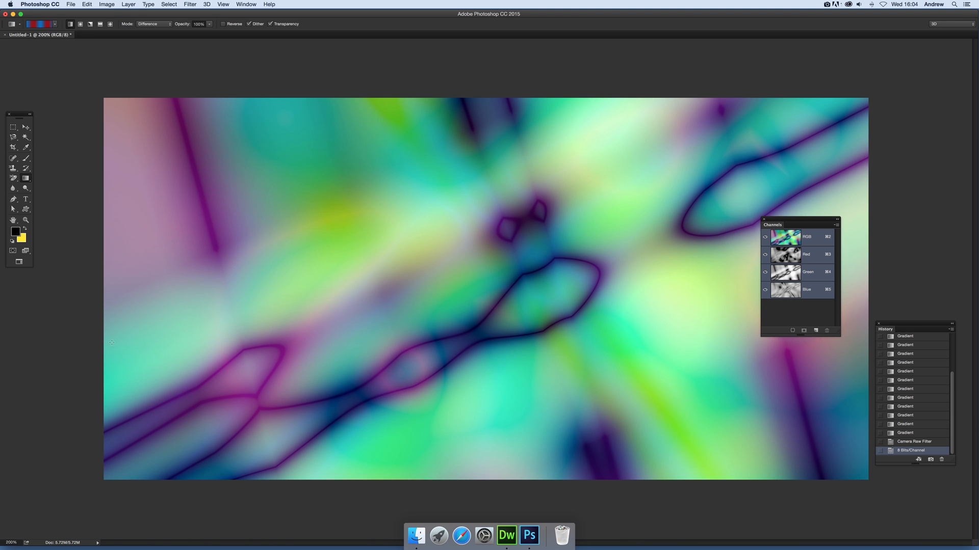
mouse_move(734, 236)
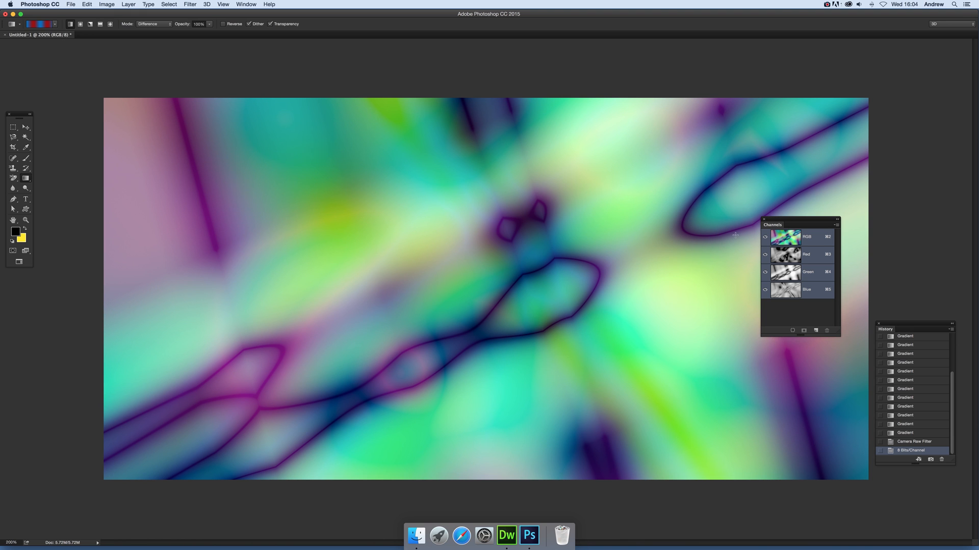